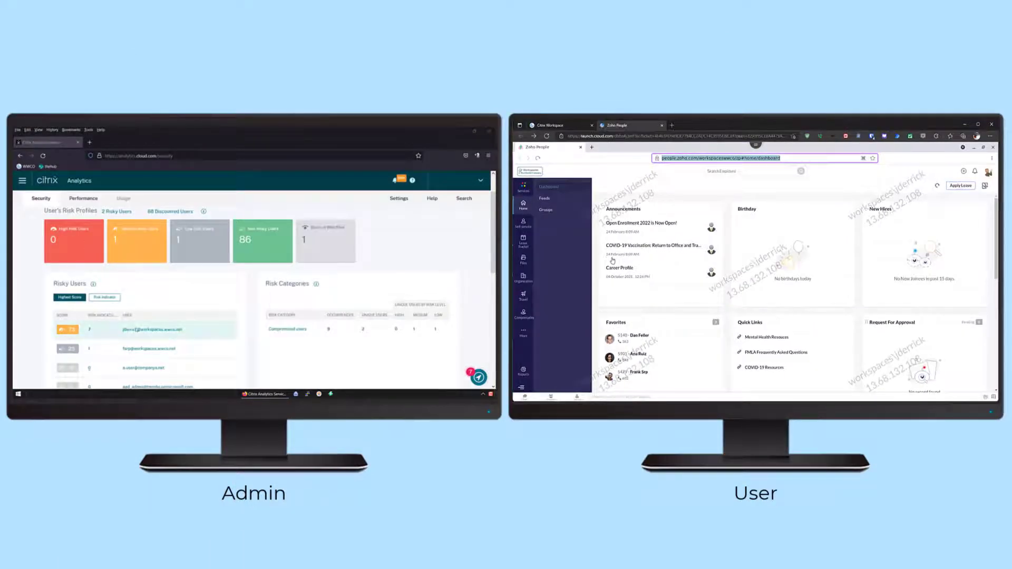
- Open the top risky user's profile (score 73) and scroll down to the Risk Breakdown
click(148, 328)
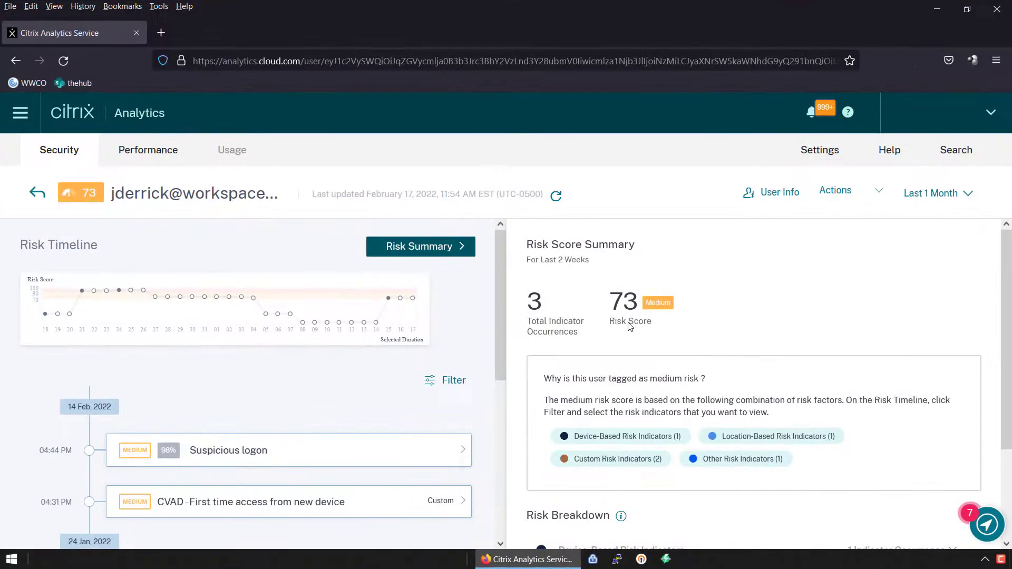
scroll(down, 3)
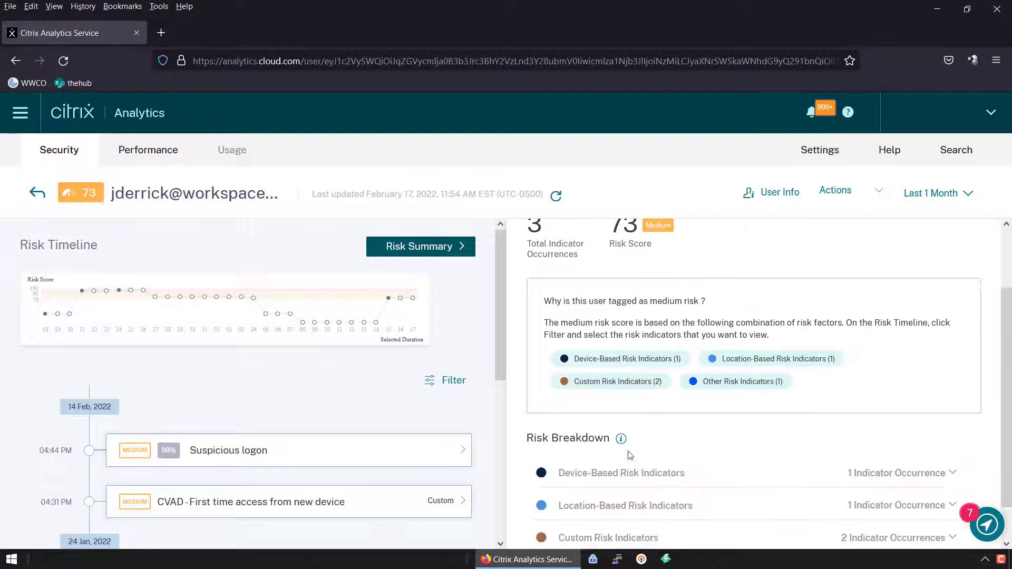
scroll(down, 3)
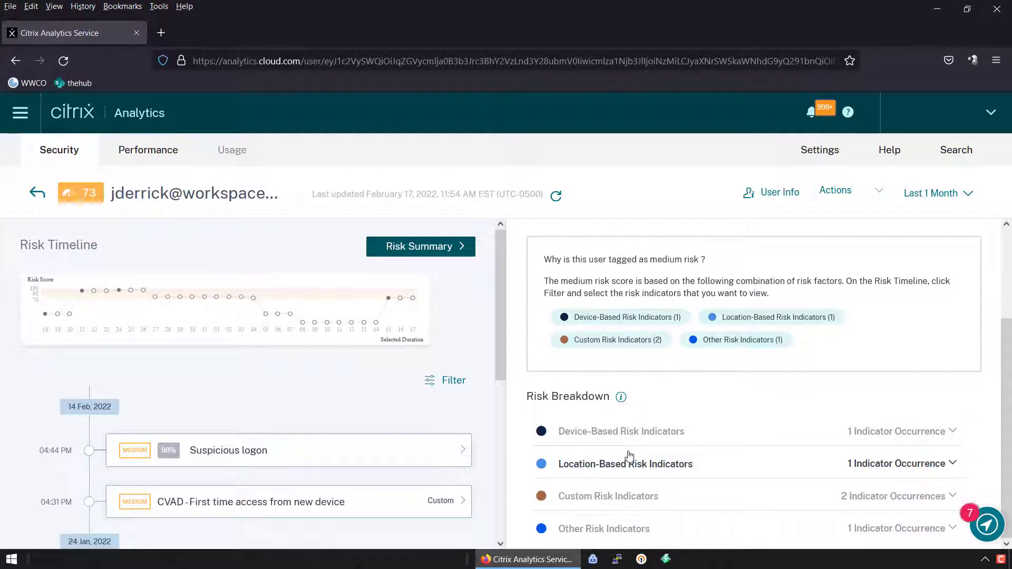
mouse_move(444, 463)
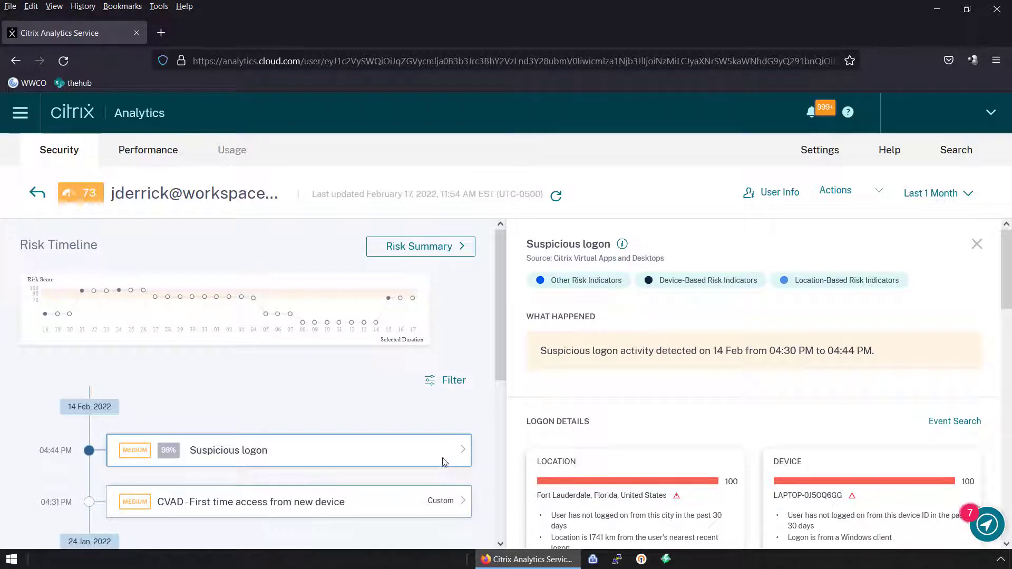
- Scroll through the 14 Feb suspicious logon's location, device, network and IP threat cards
scroll(down, 3)
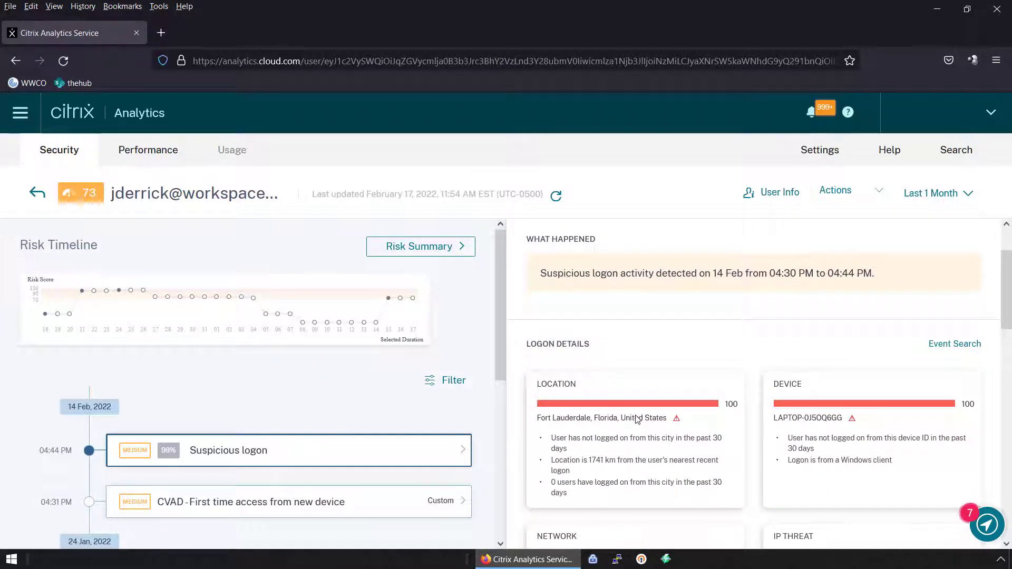
scroll(down, 3)
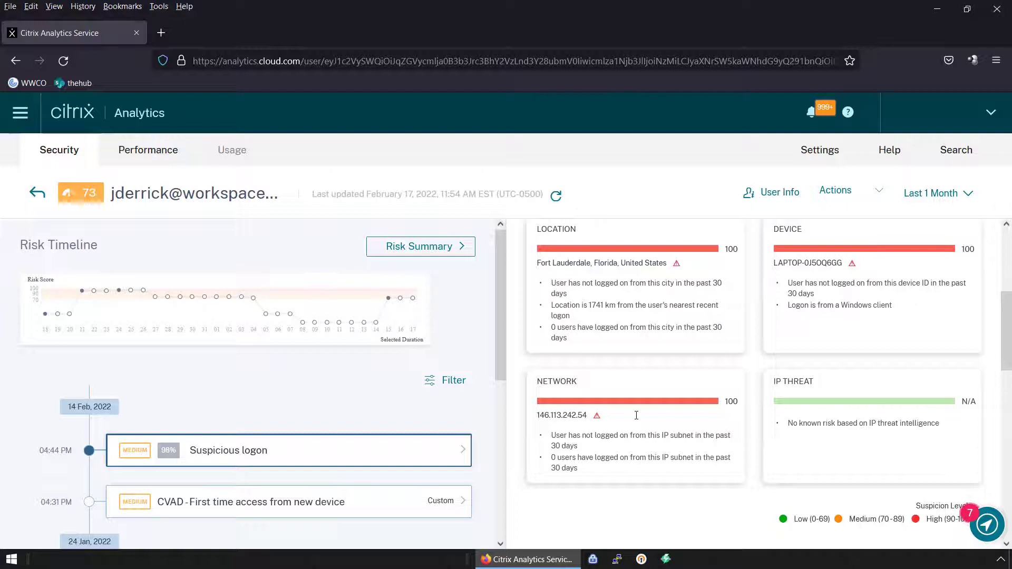
scroll(down, 3)
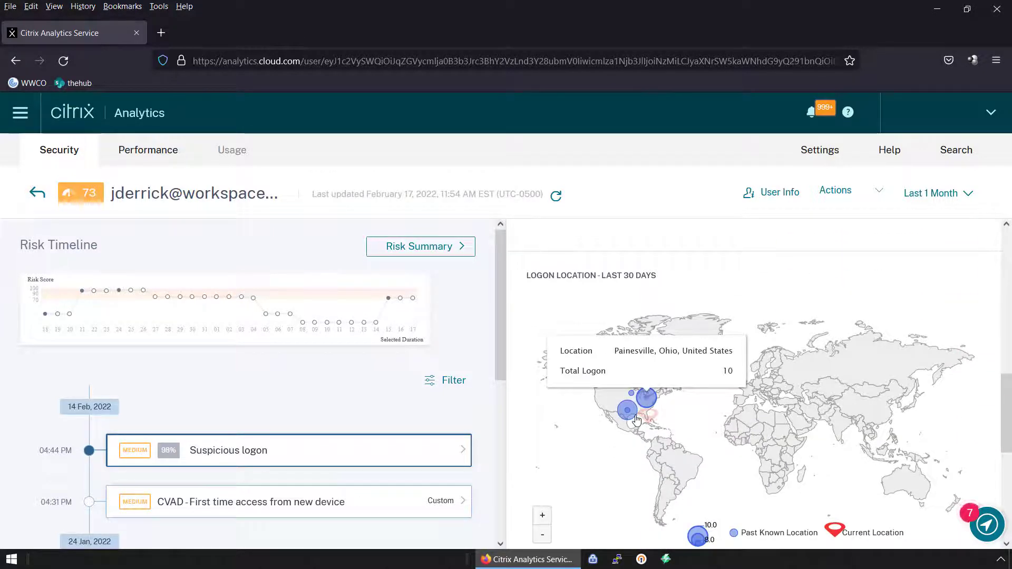
mouse_move(626, 410)
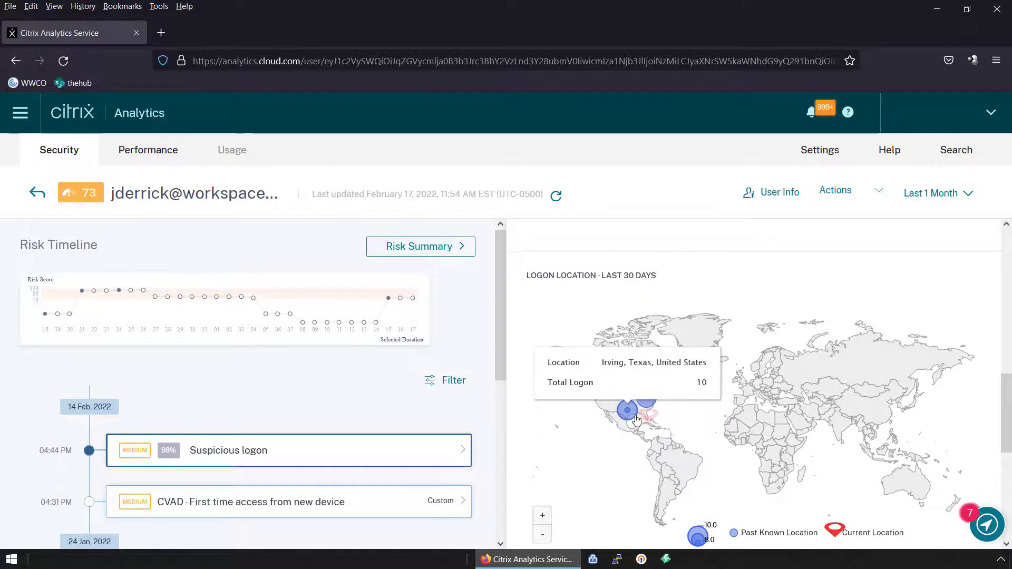
mouse_move(642, 411)
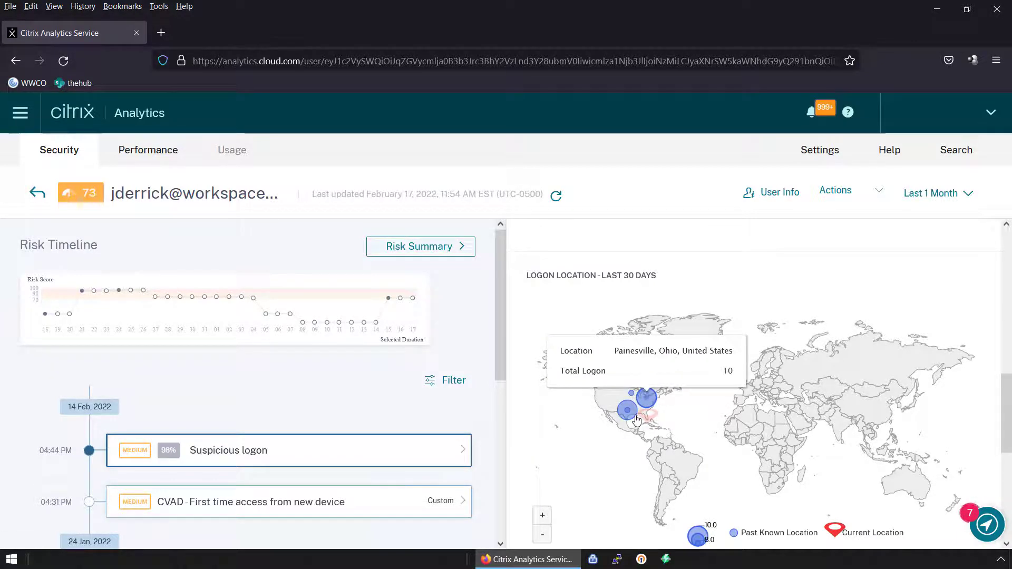
mouse_move(647, 416)
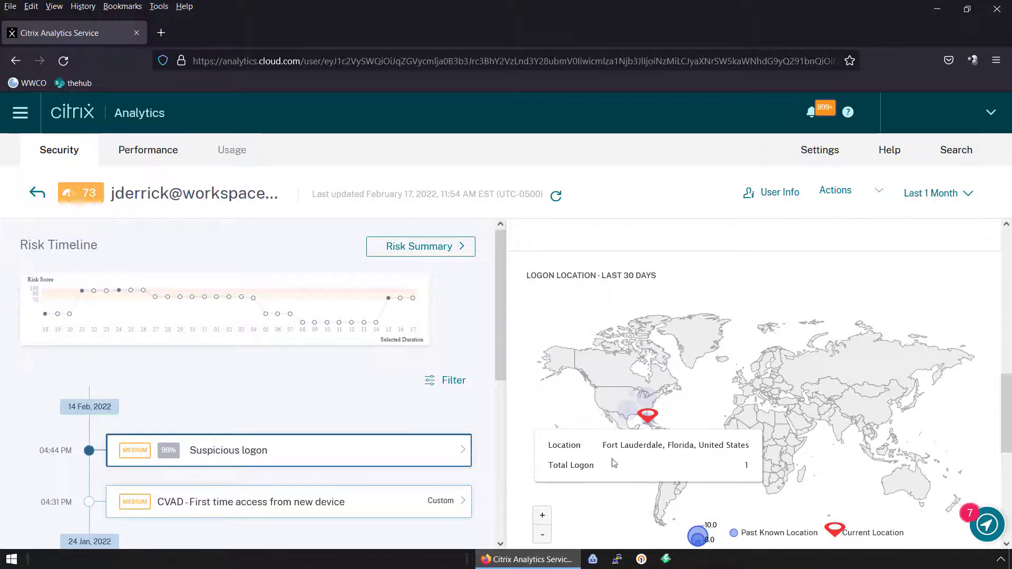